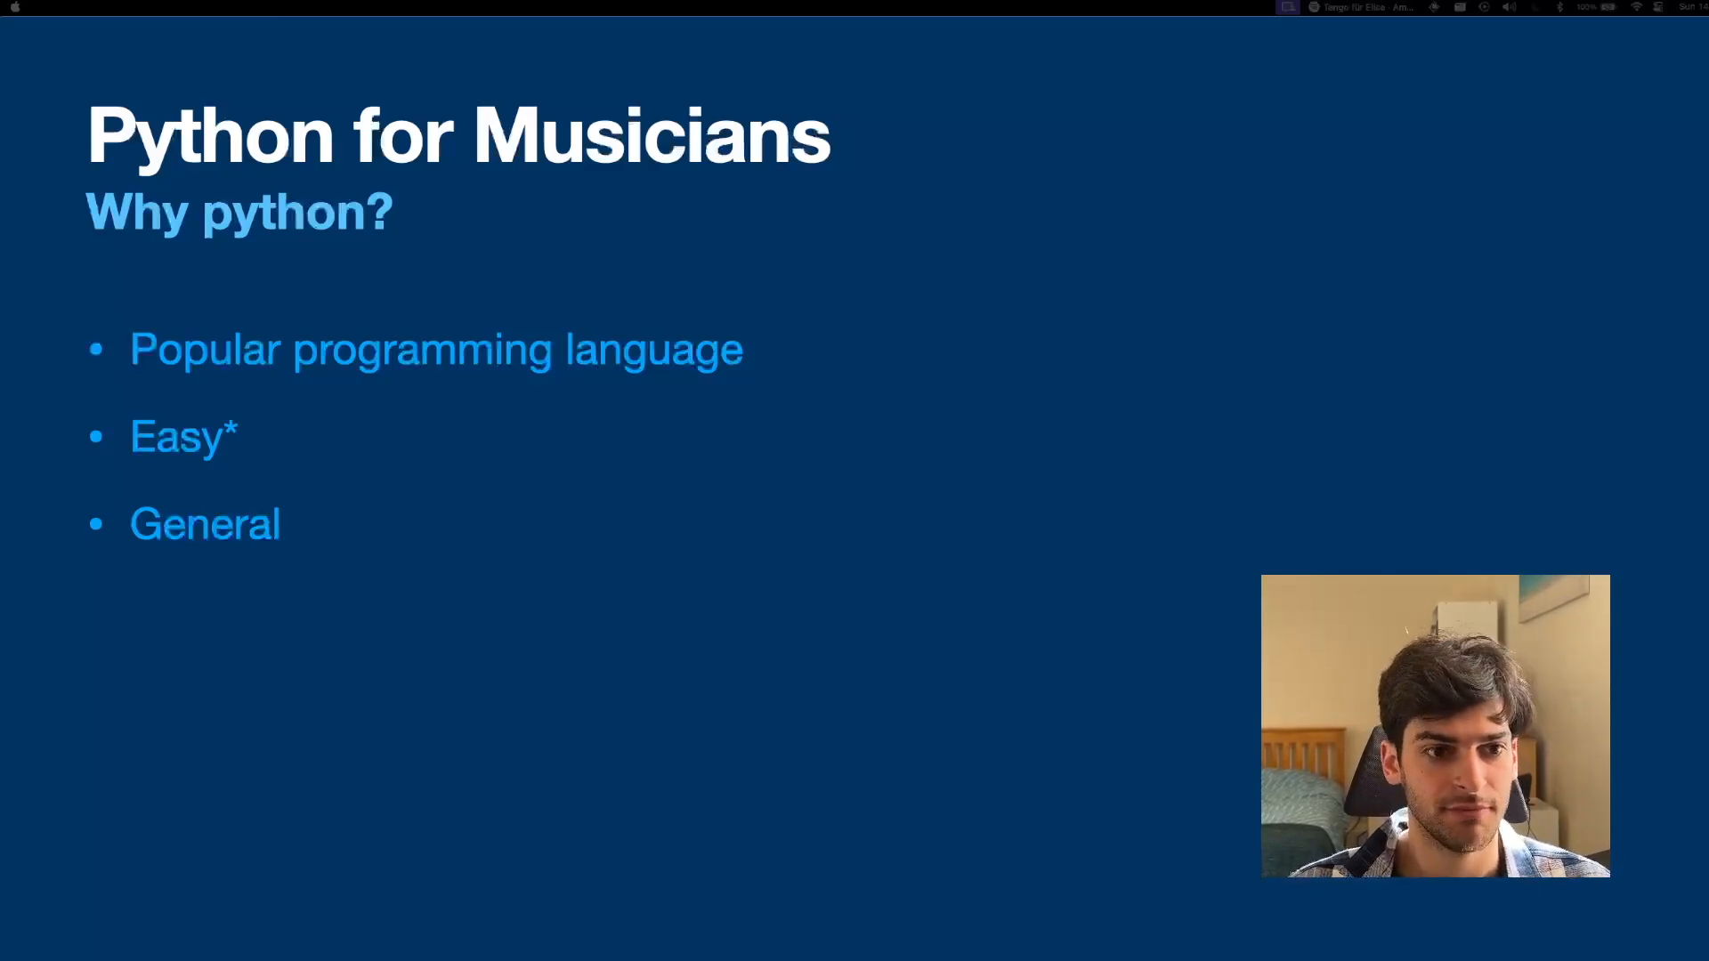
Advance the Keynote slideshow from 'Why python?' to the 'Who is this course for?' slide
key("right")
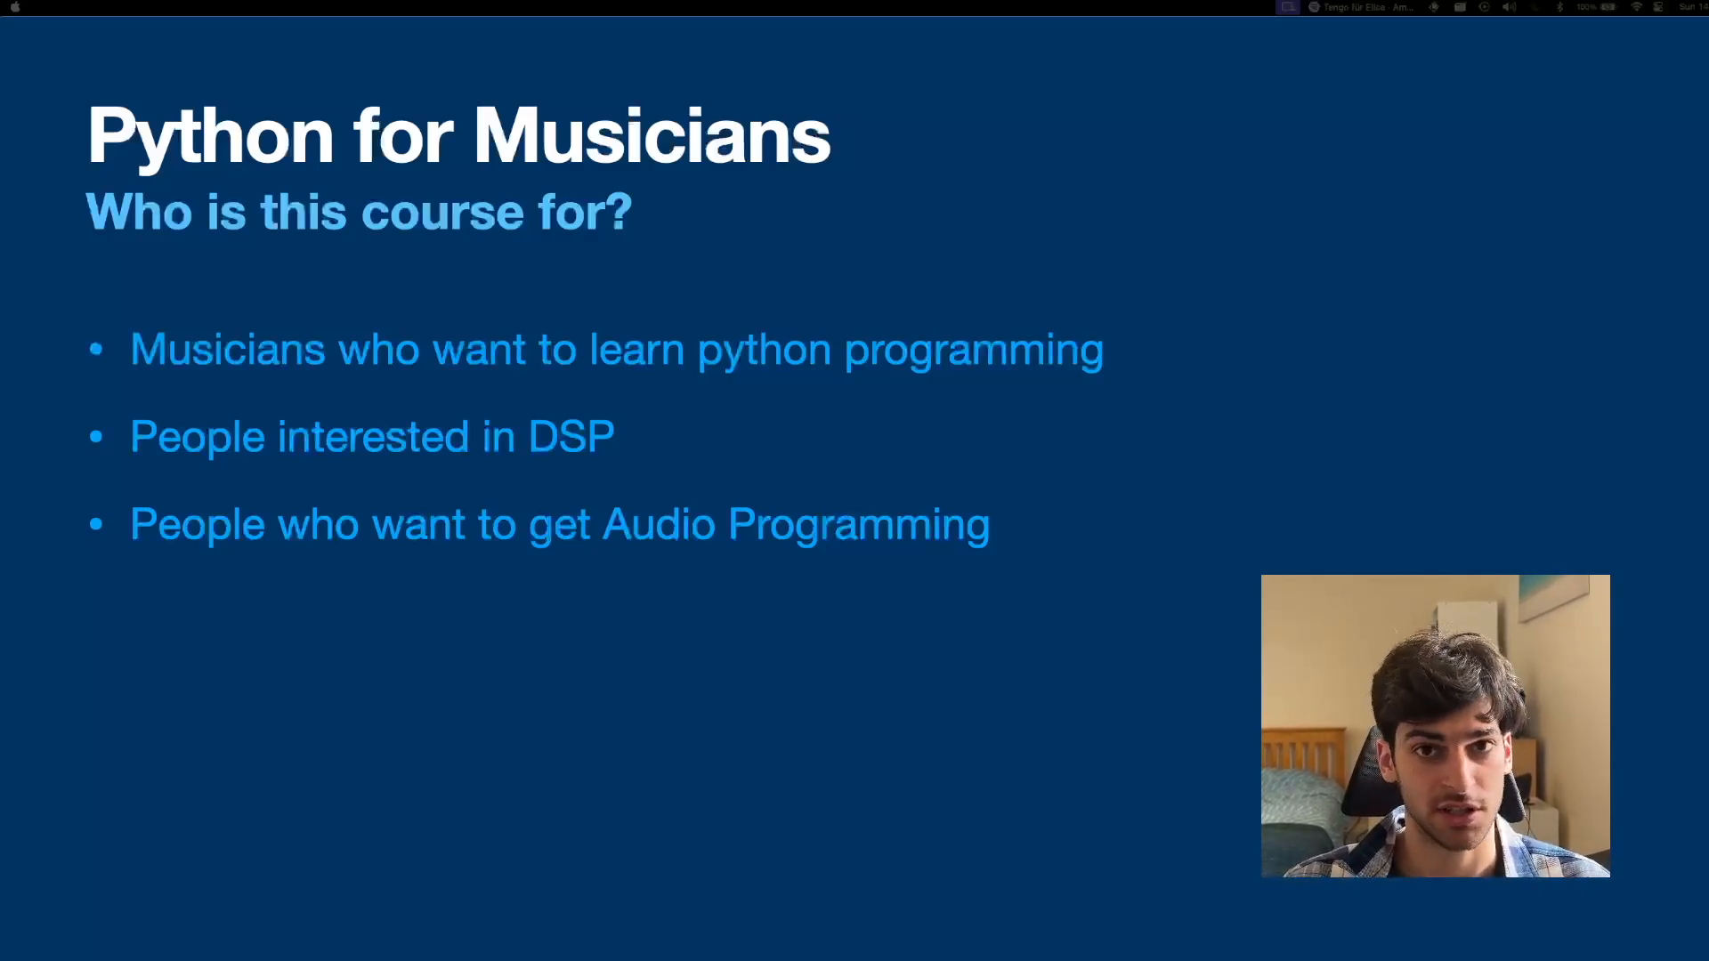
key("right")
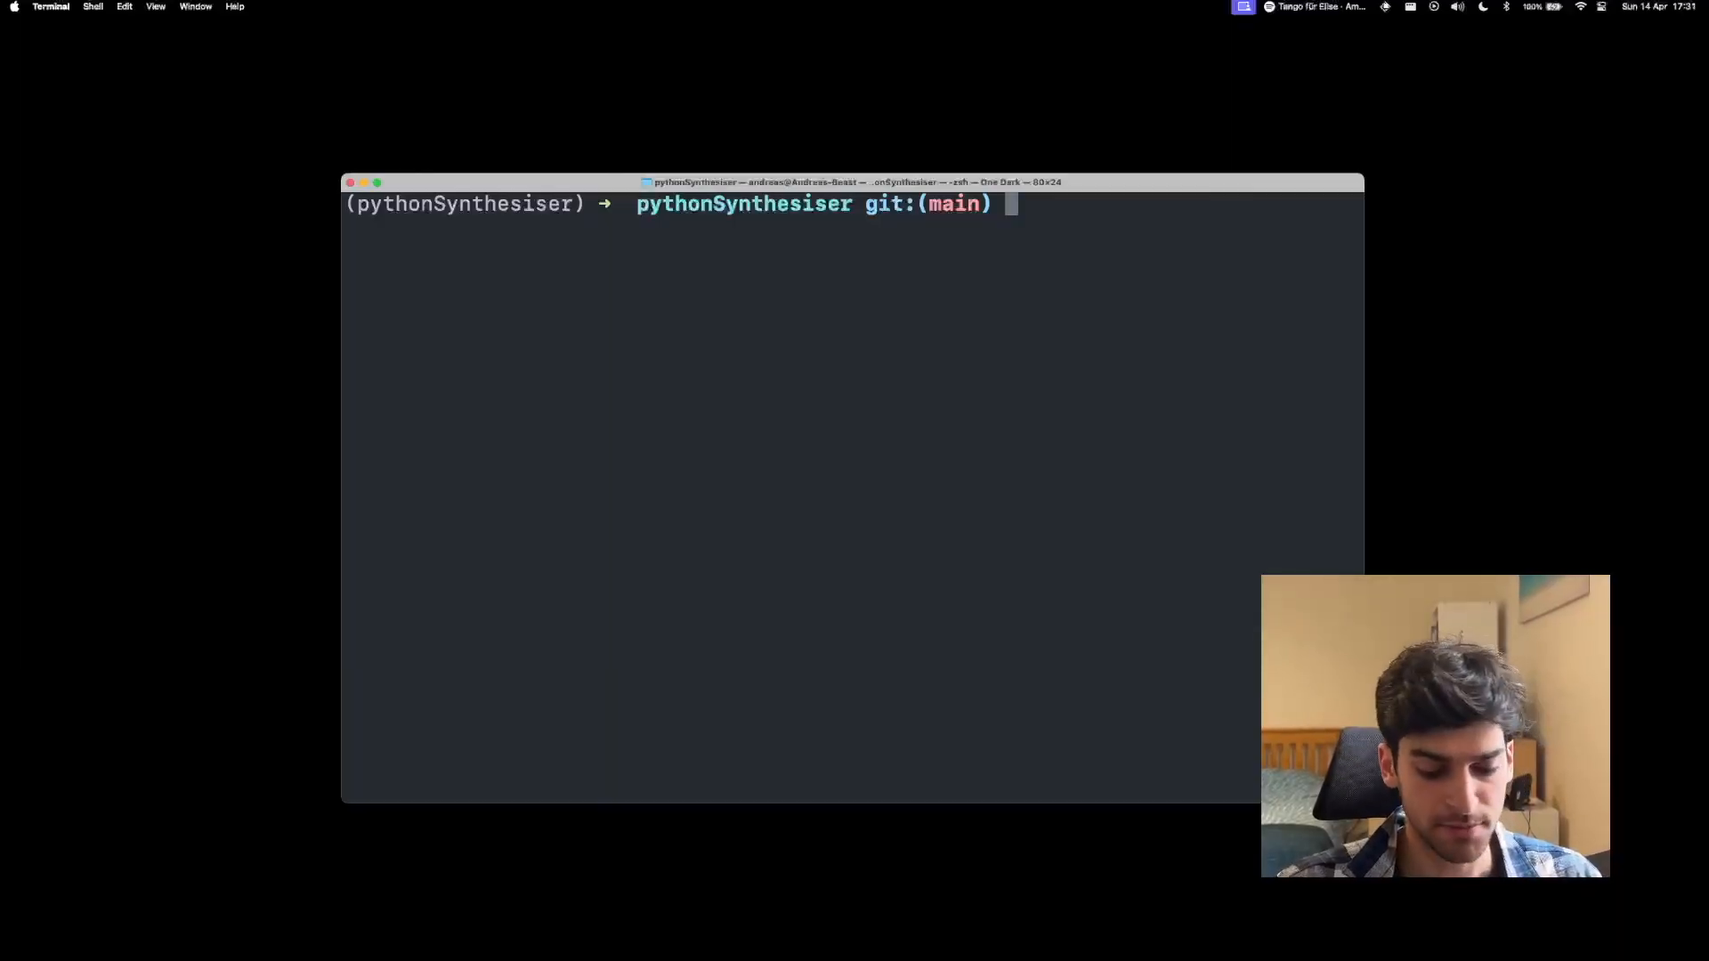
Run 'python polySynth.py' in Terminal to launch the synthesizer script
type("p")
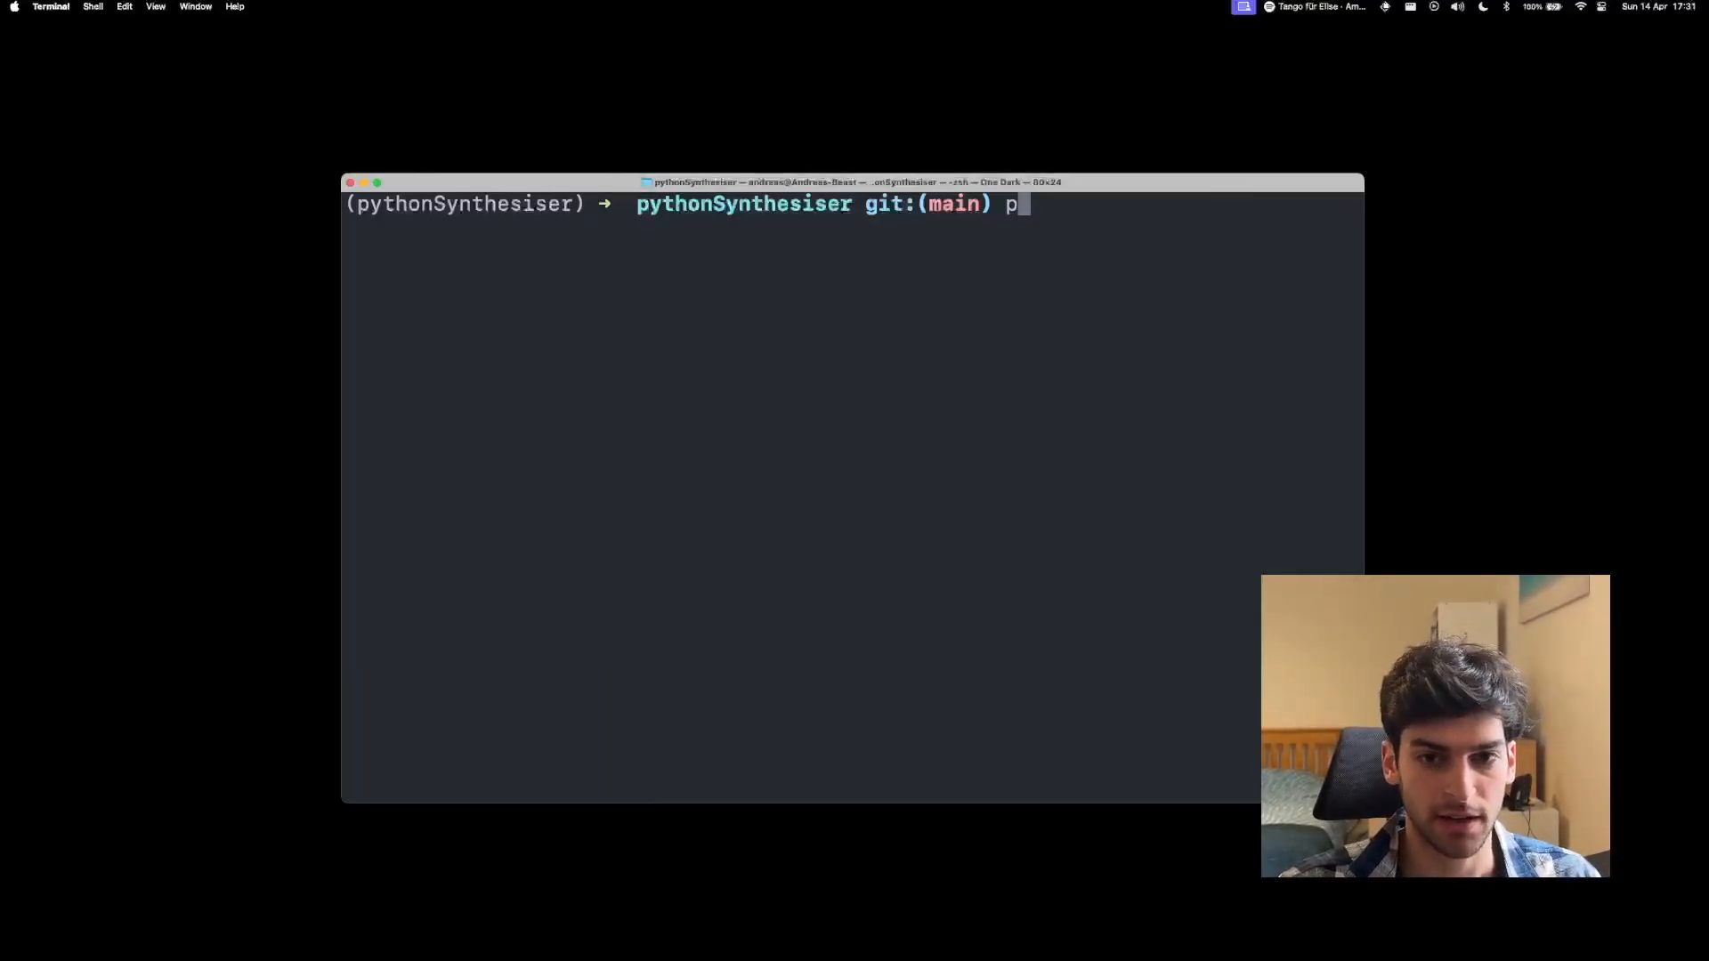
type("ython")
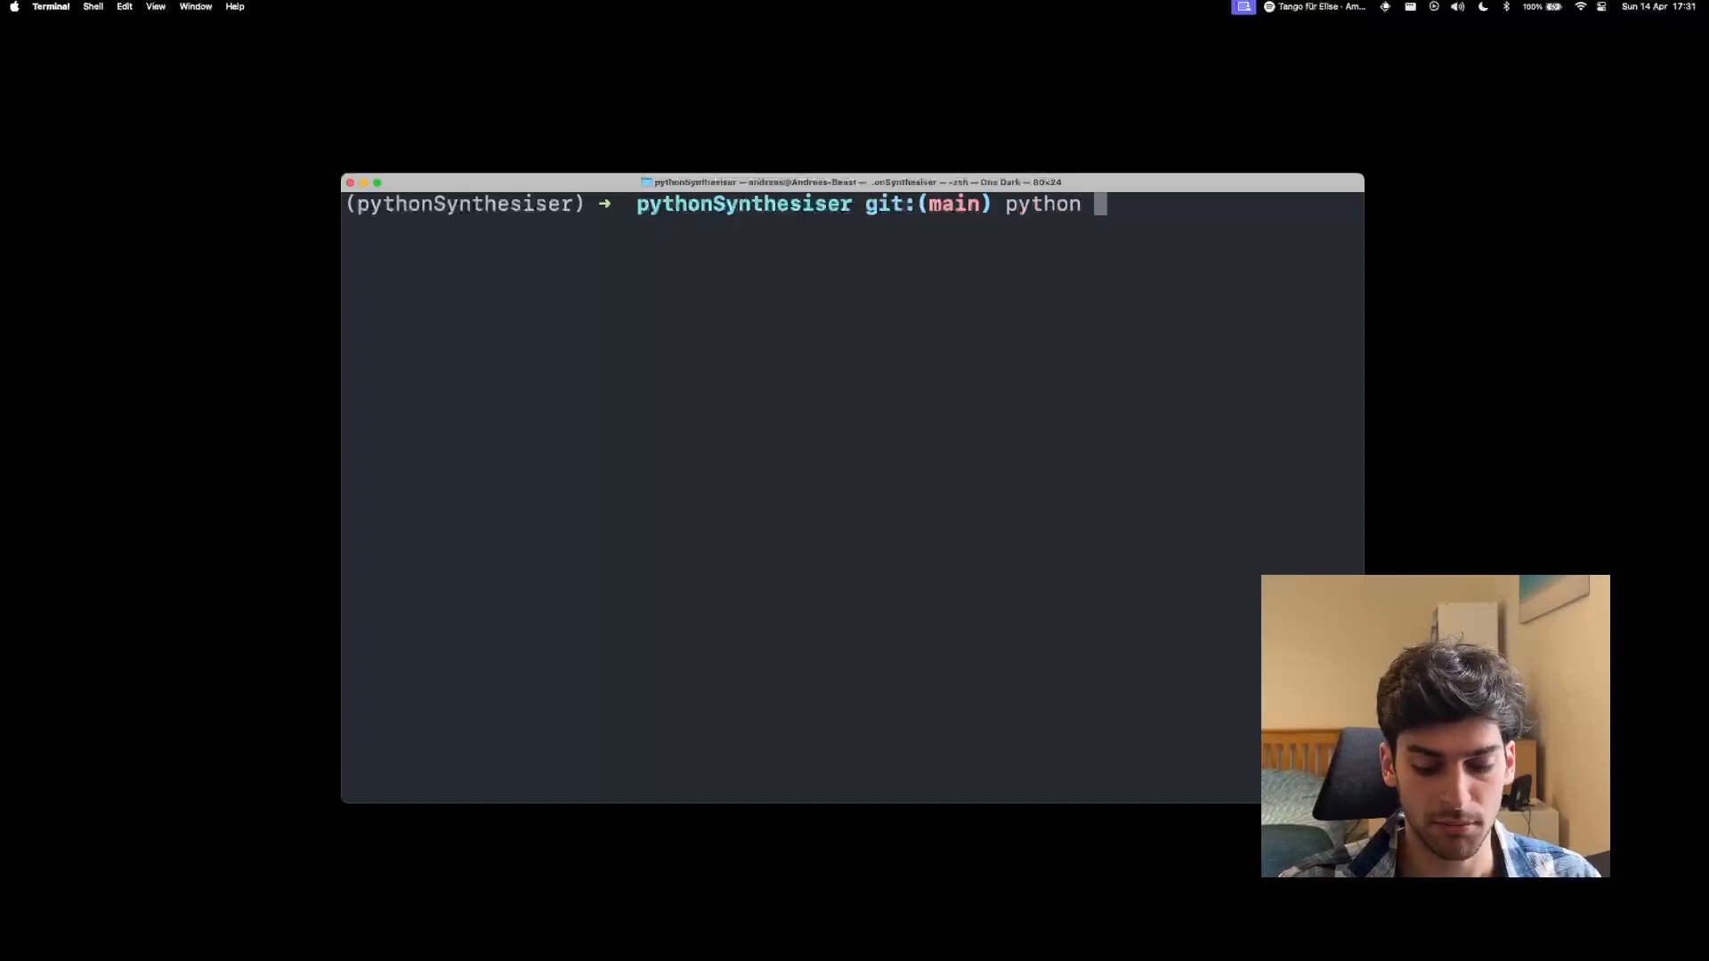
type("polyS")
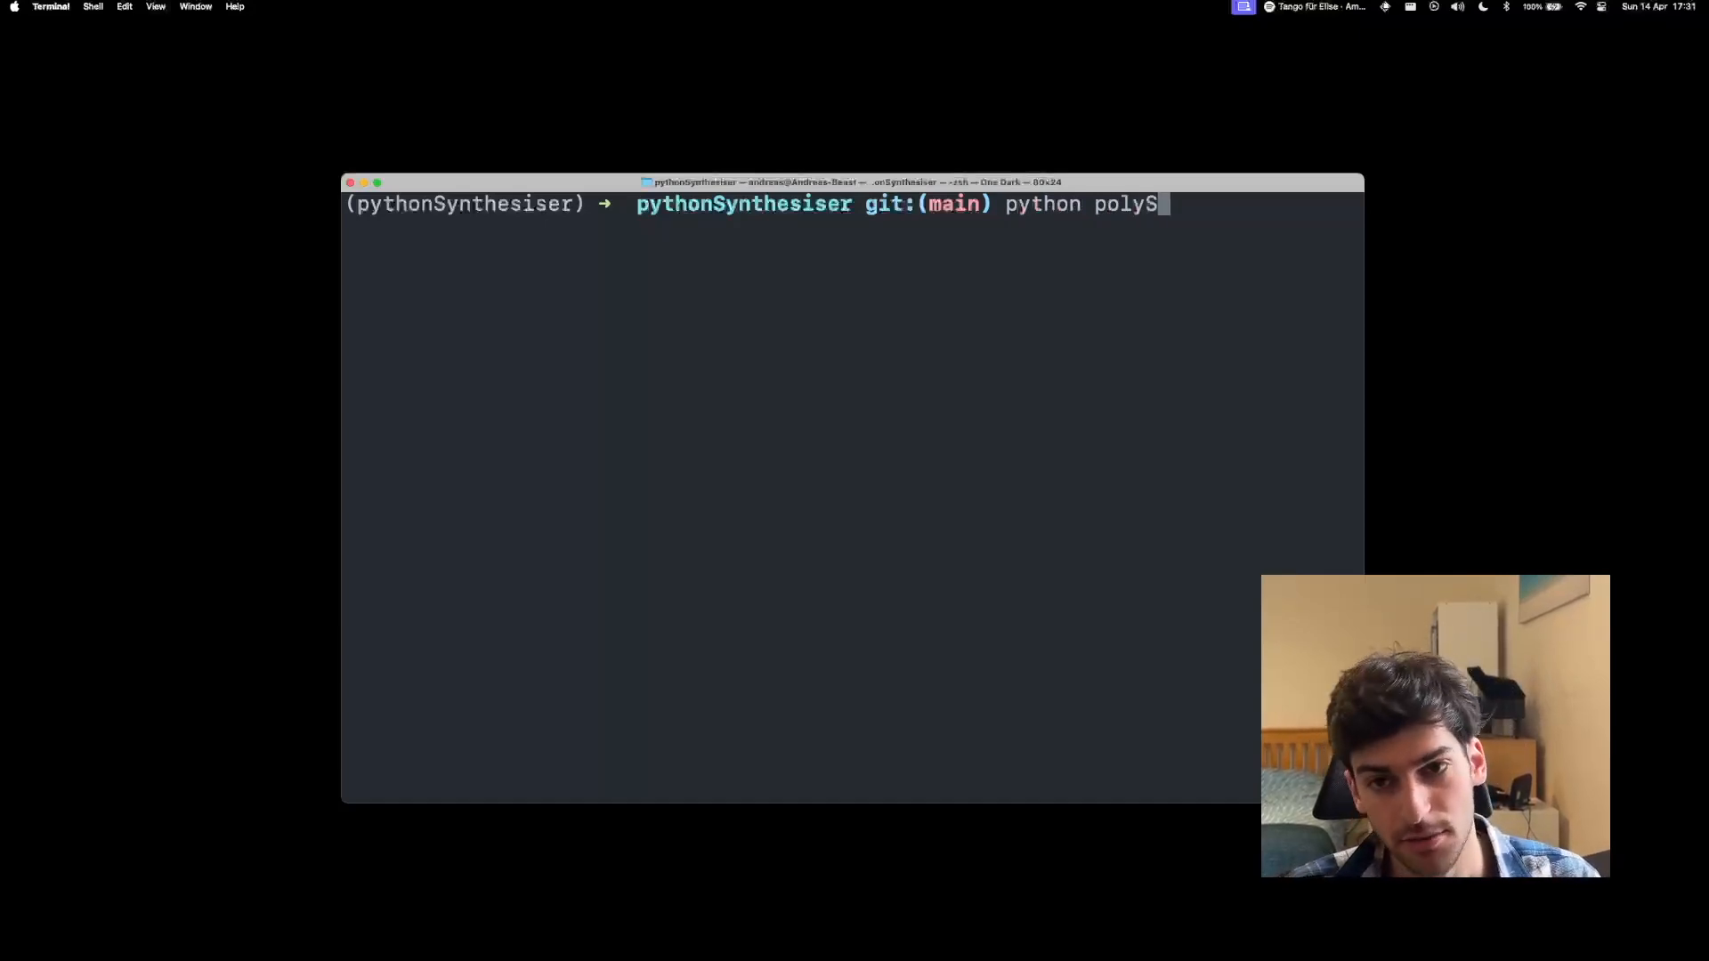
type("ynth.py")
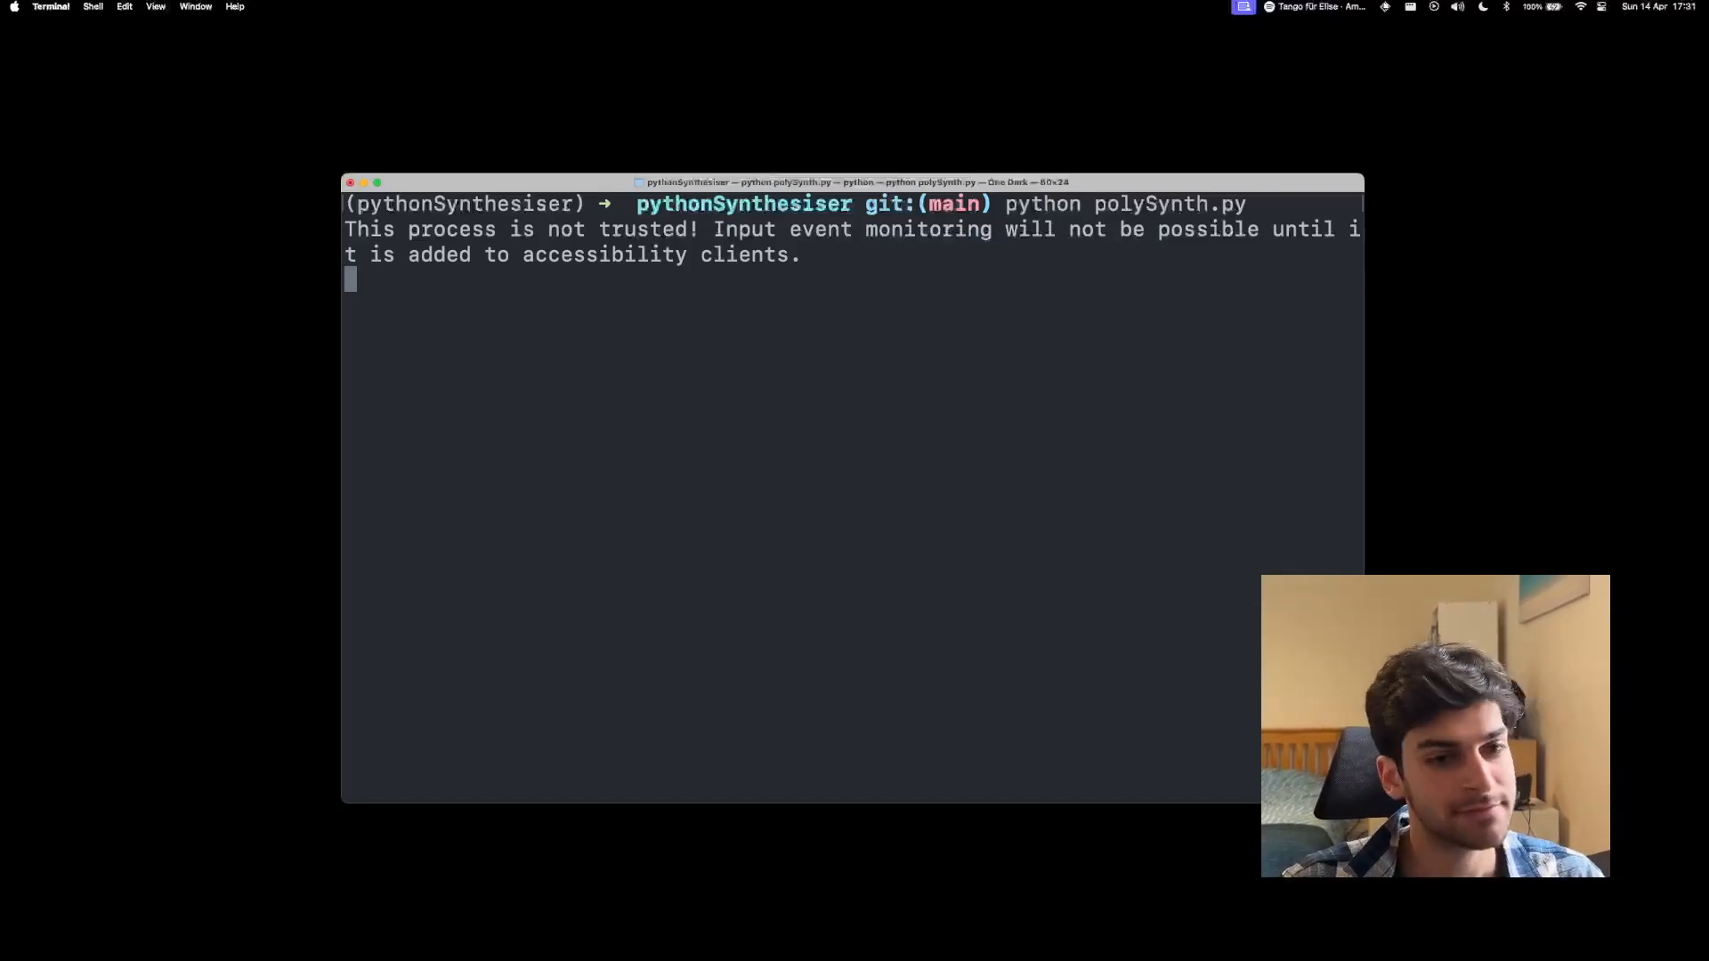
Play a live tune on the synth with the f, h, k, l, j, d, g letter keys
type("fh")
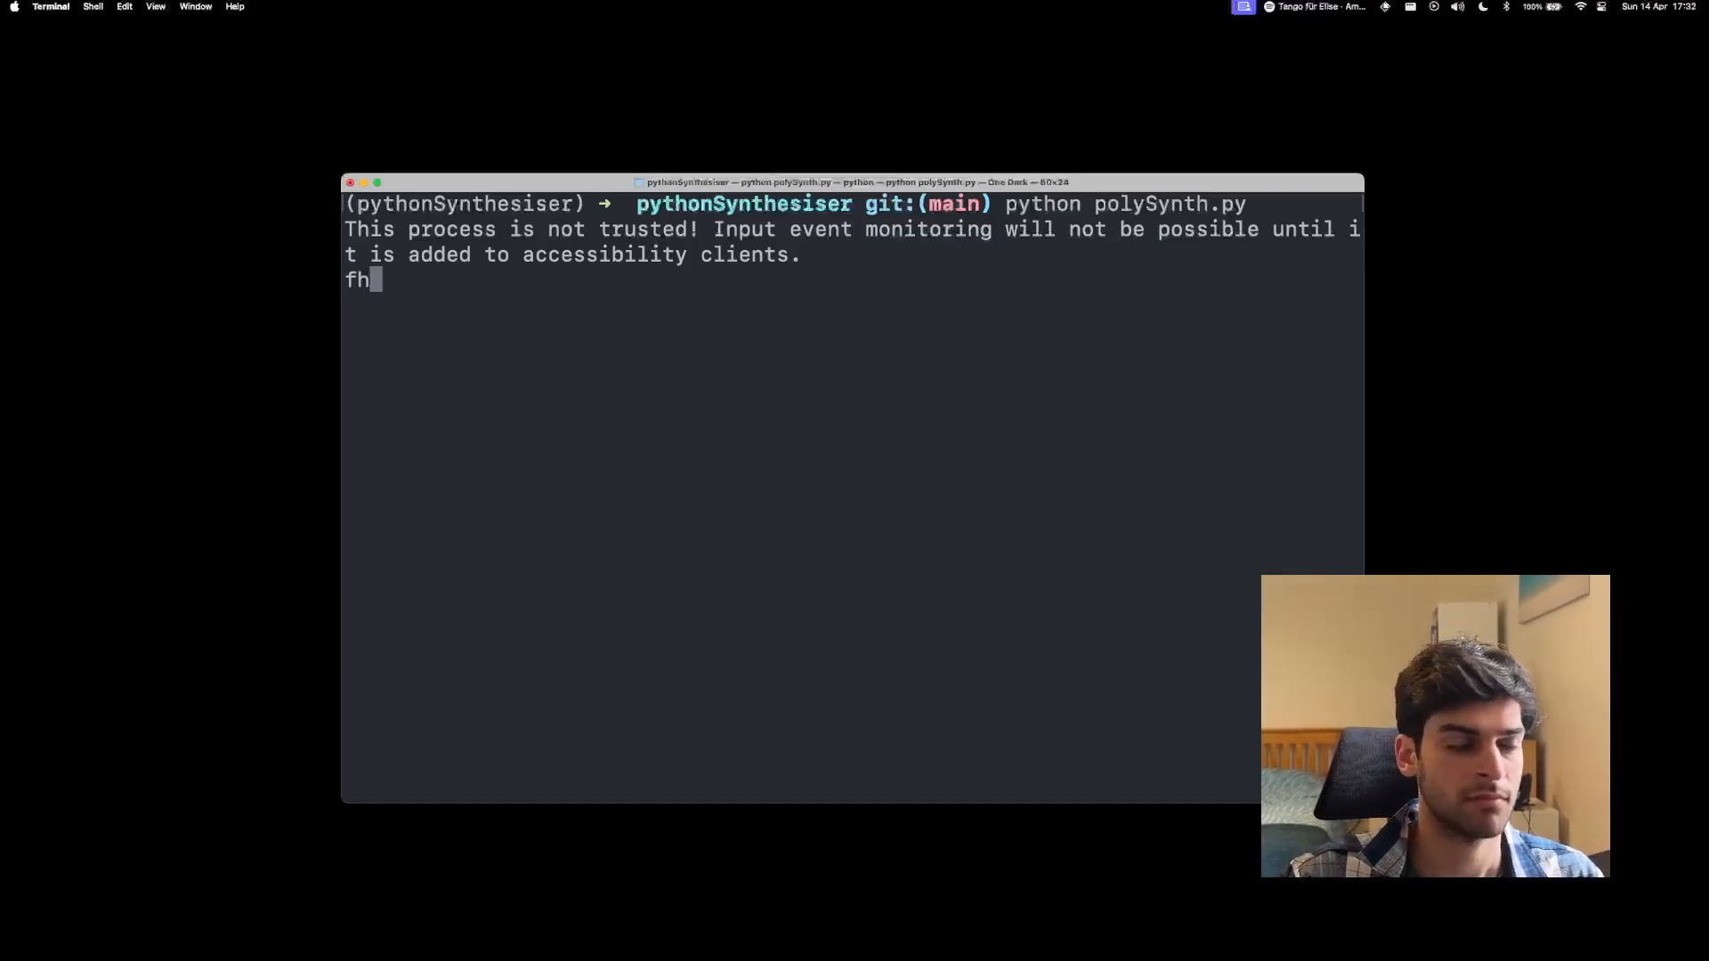
type("kl")
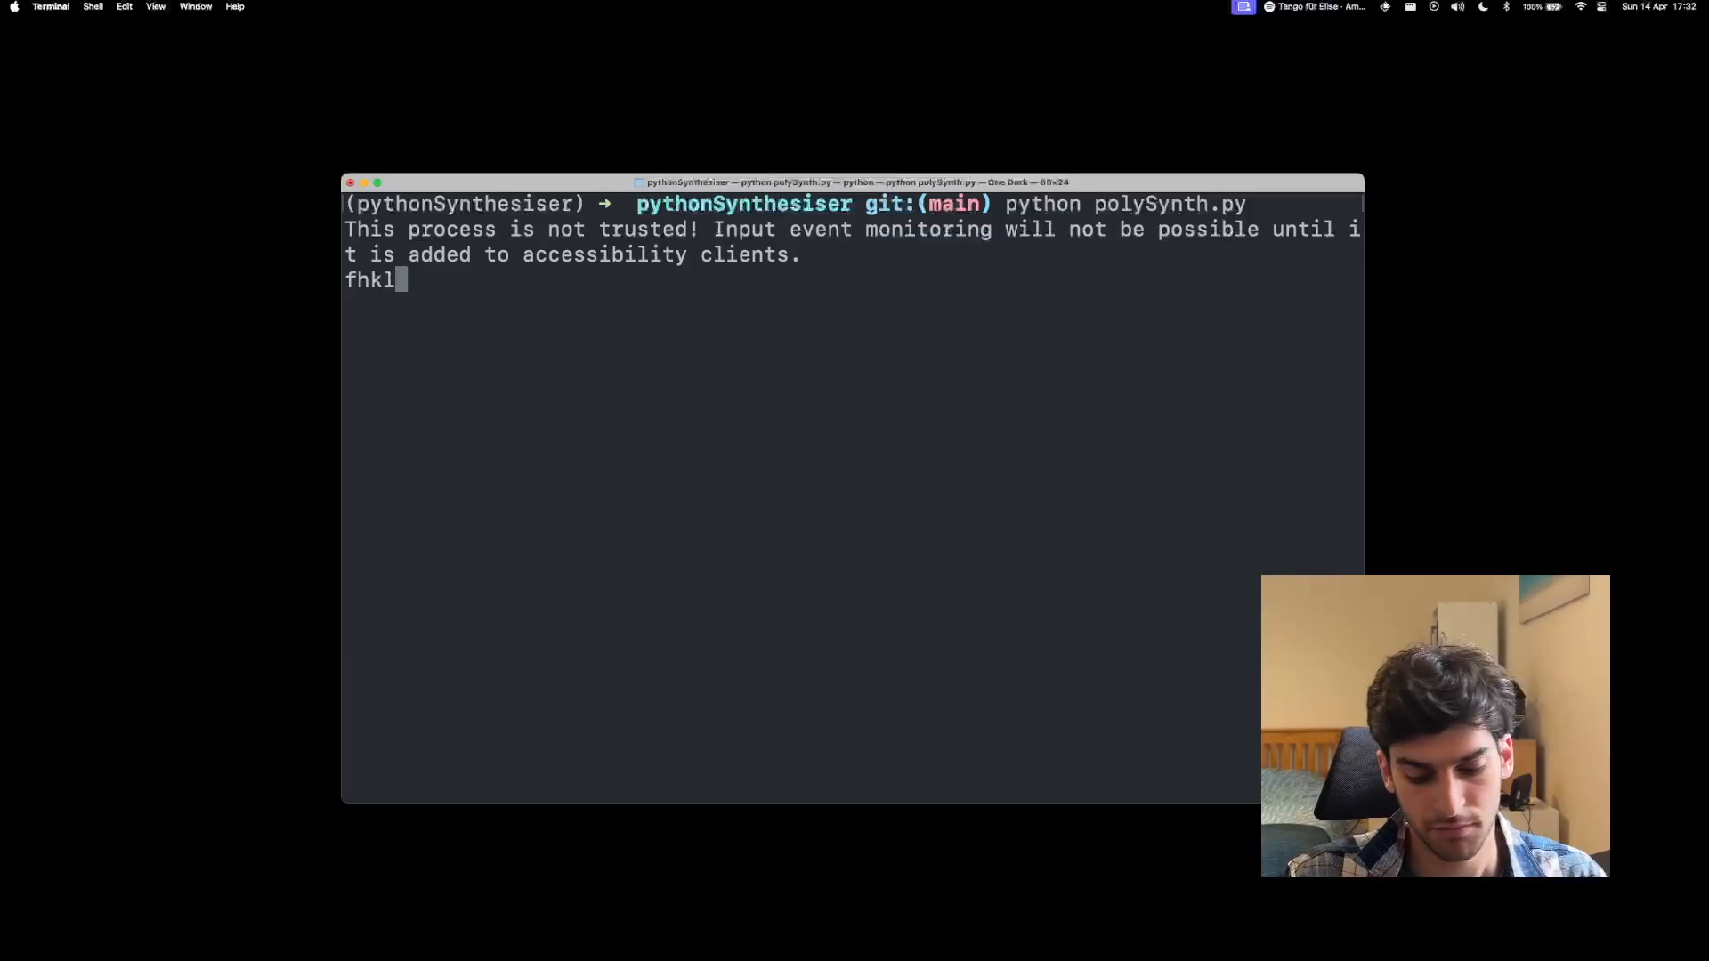
type("yj;")
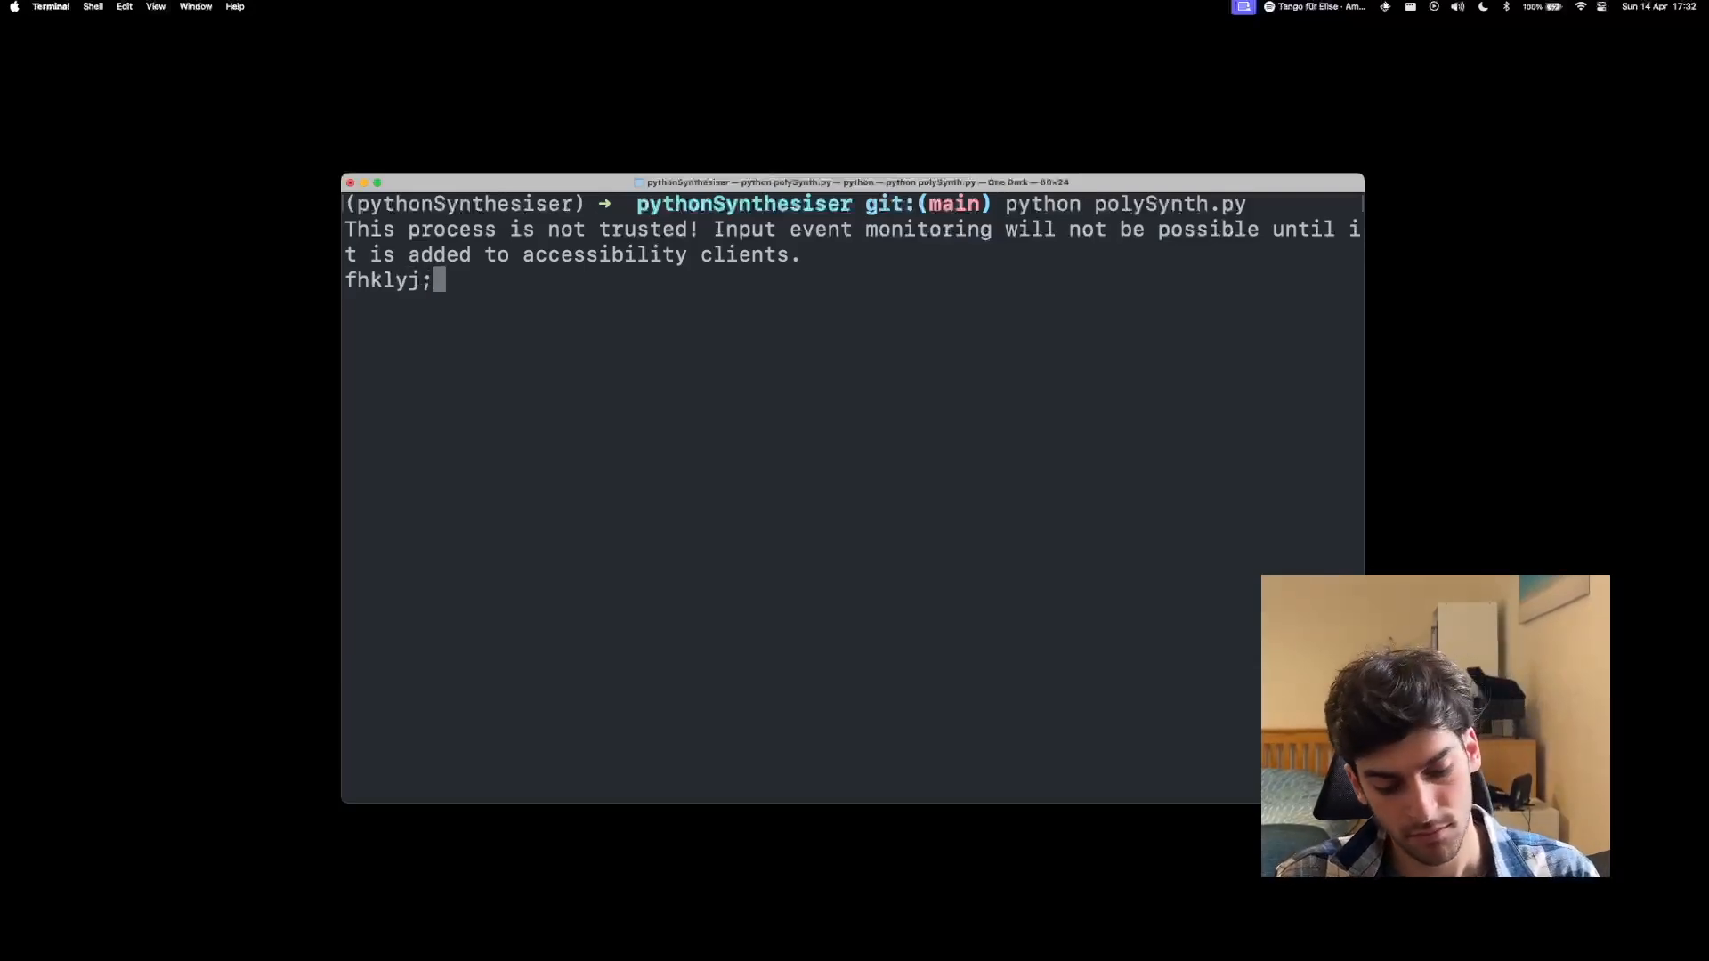
type("dhk;dhk")
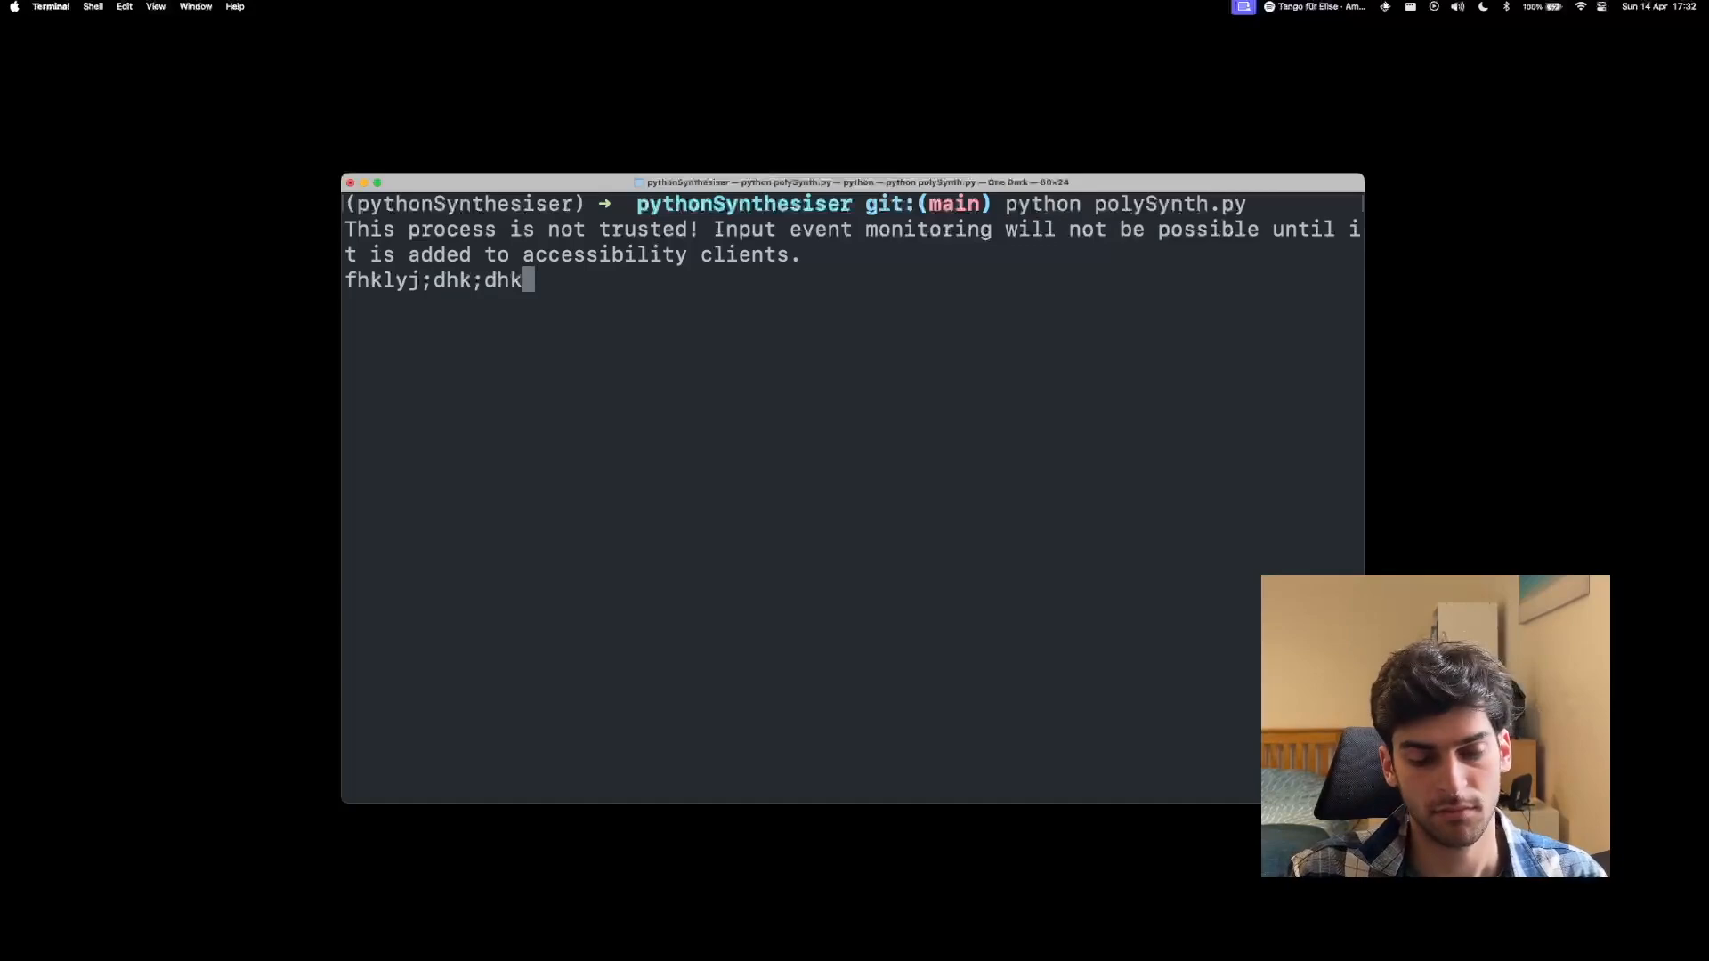
type("ydjlydhkf")
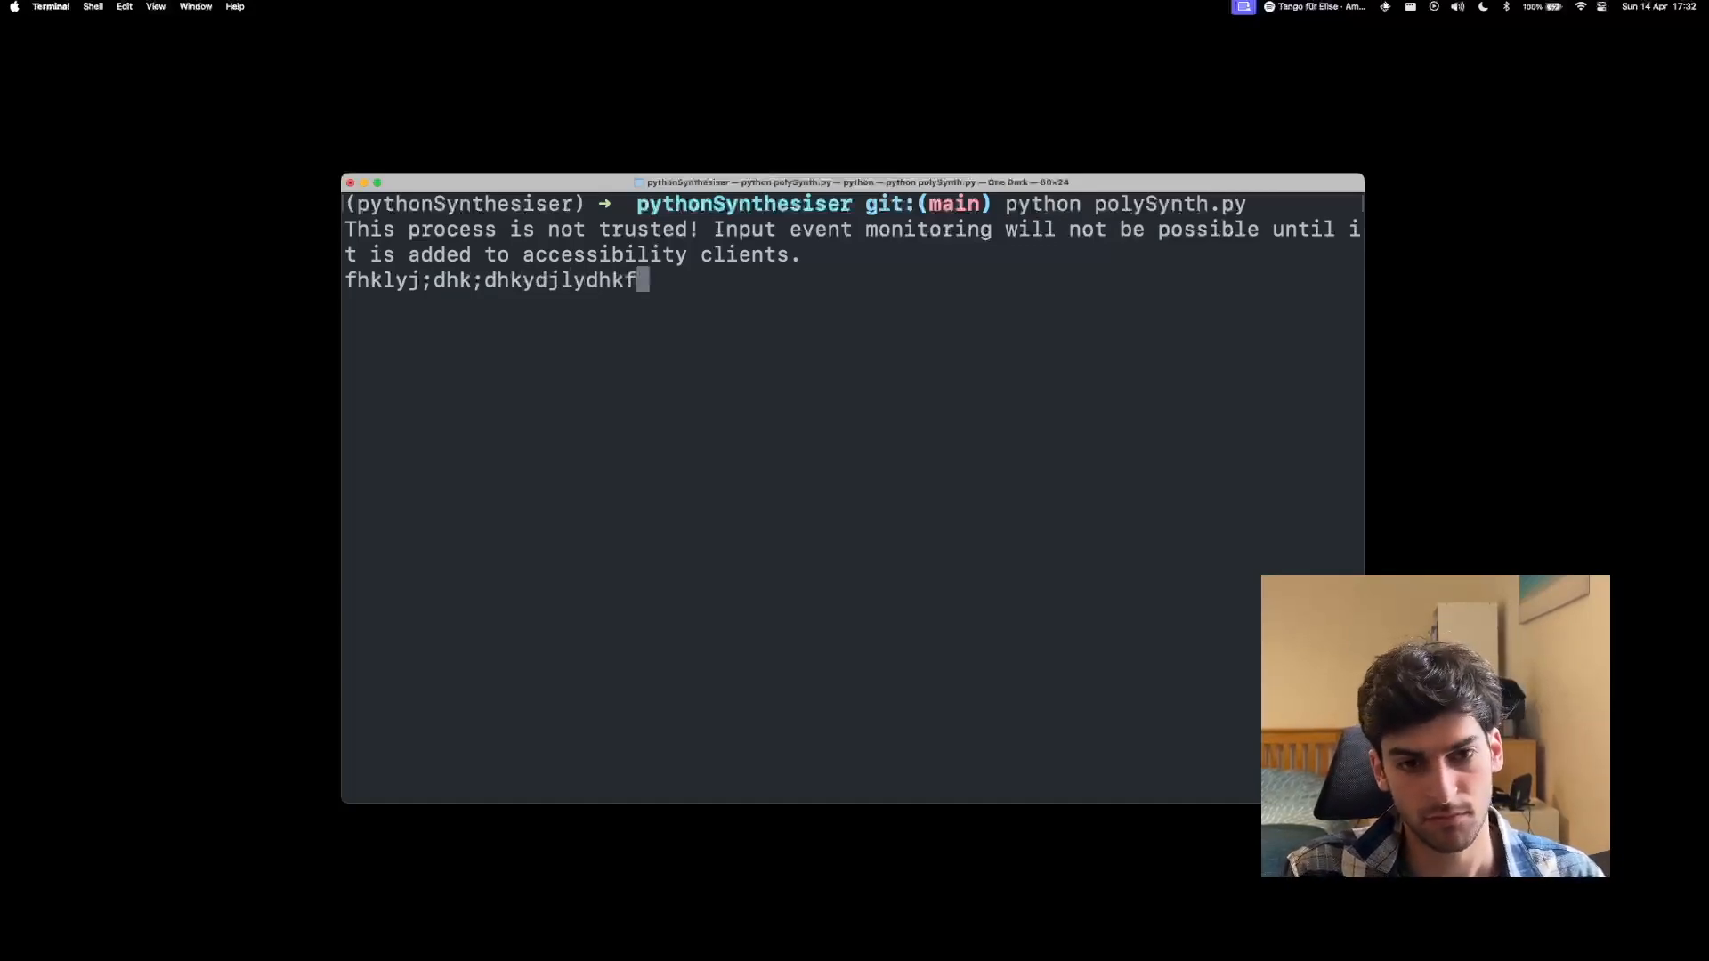
type("sthgjgj")
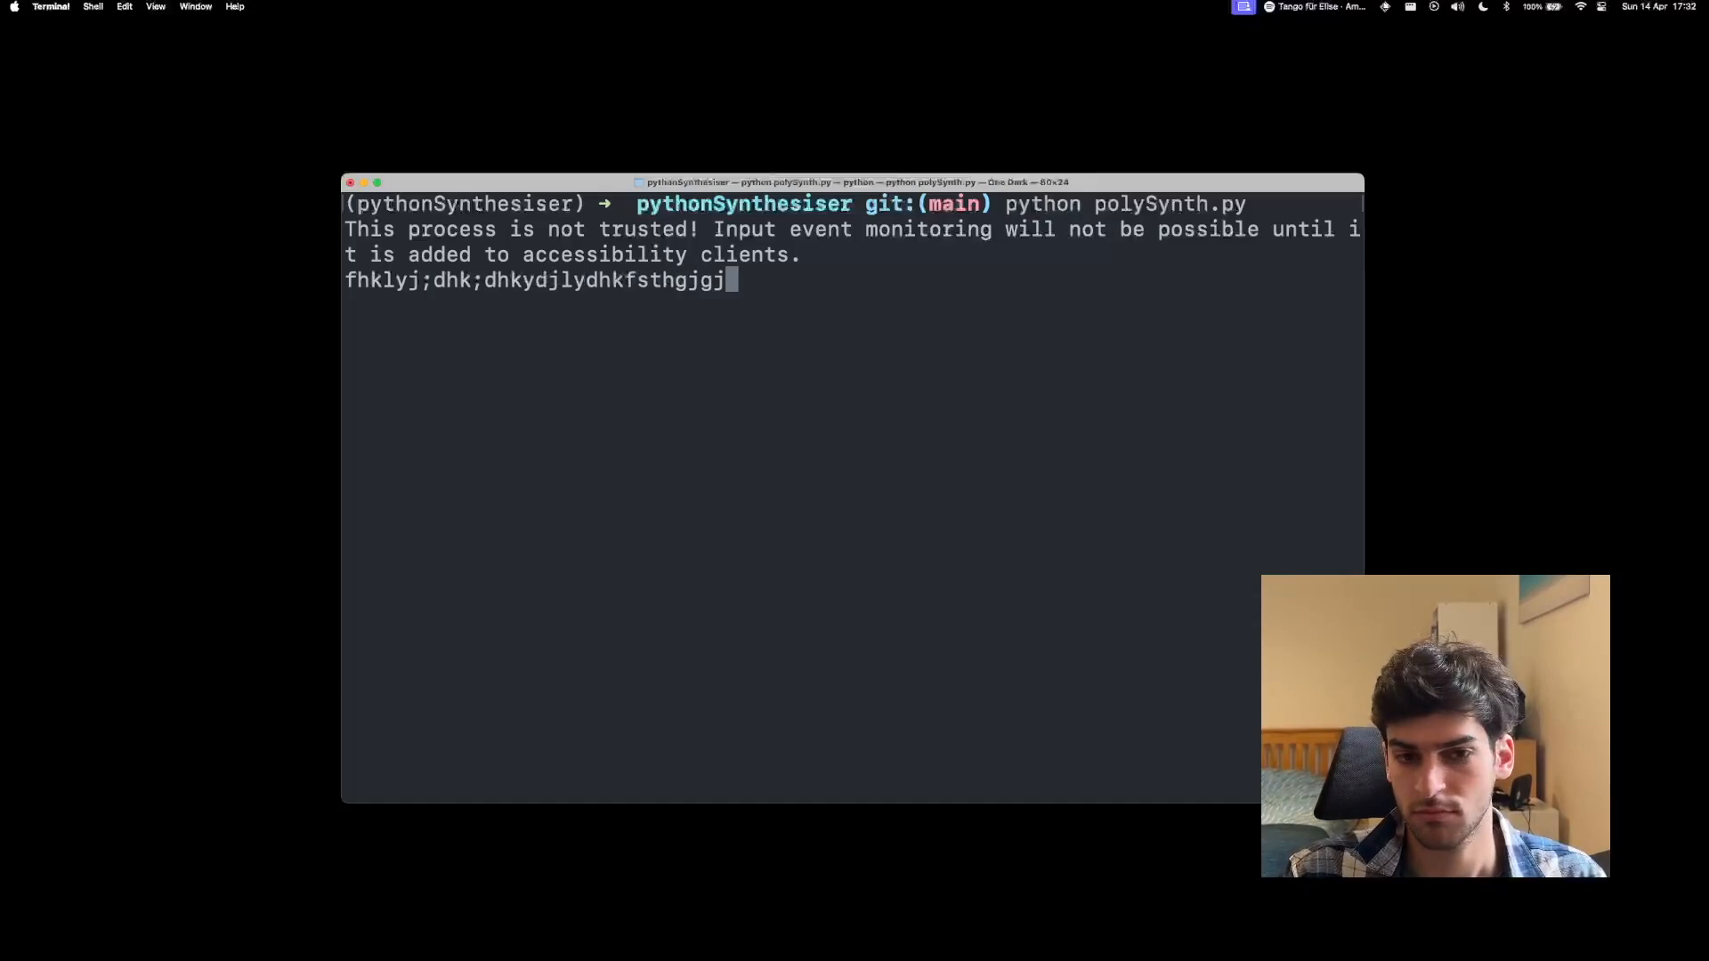
type("tkgldg")
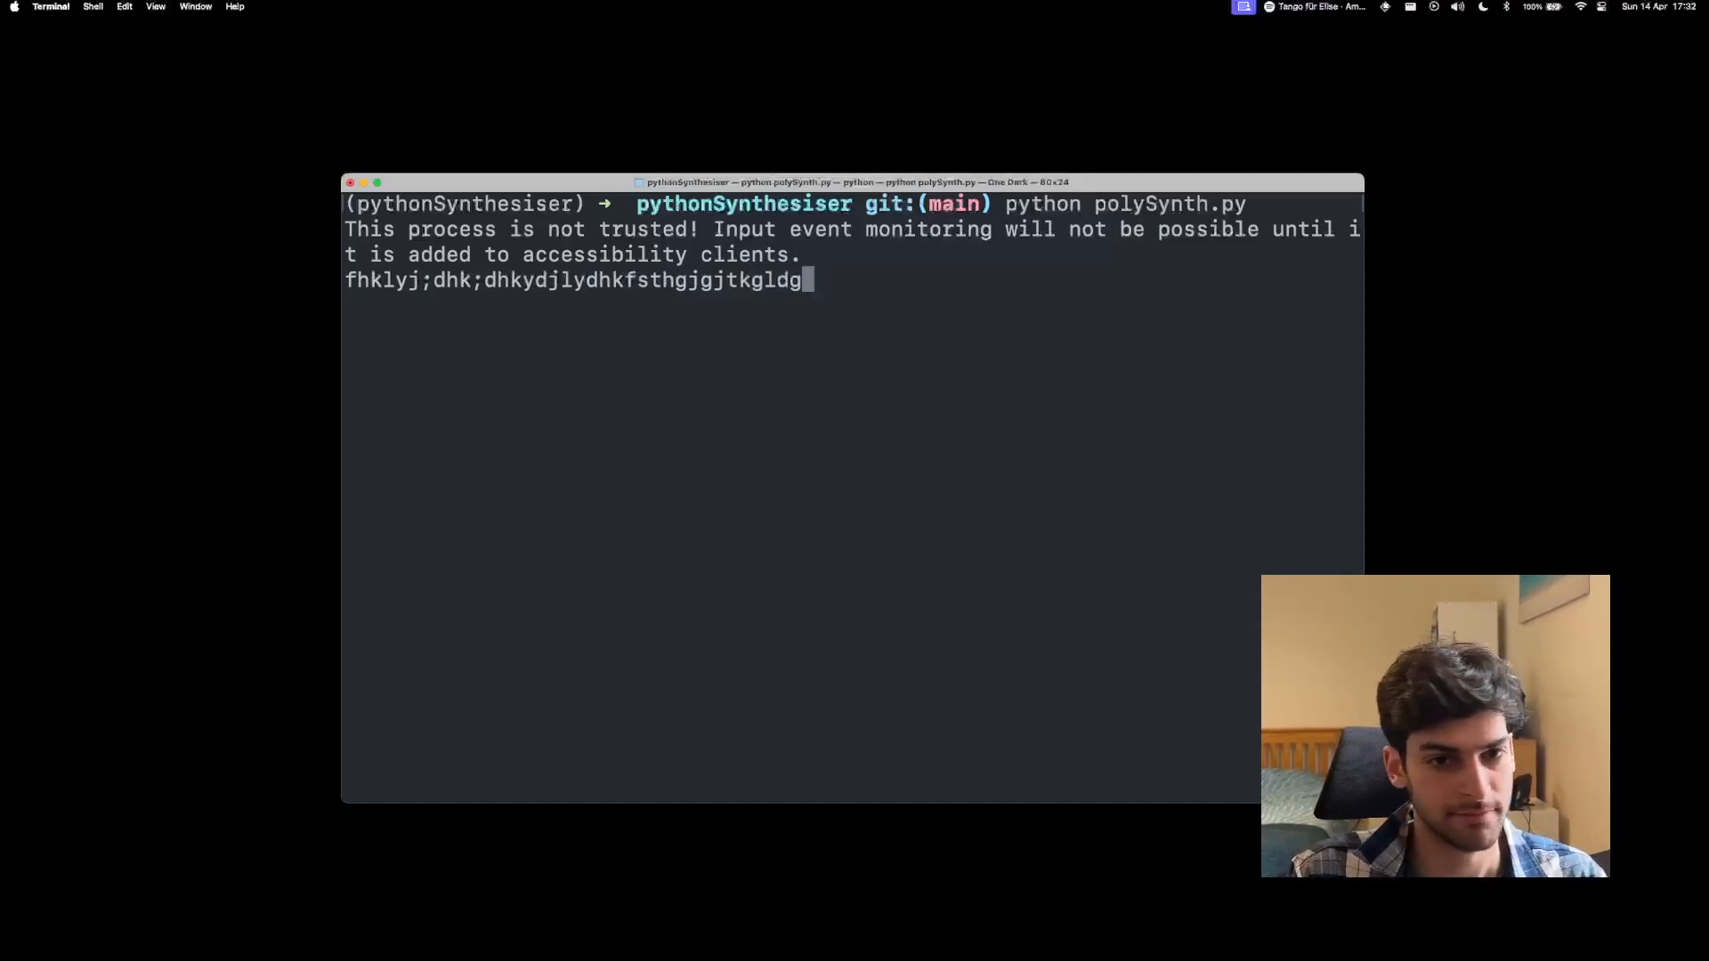
type("adgkjgfah")
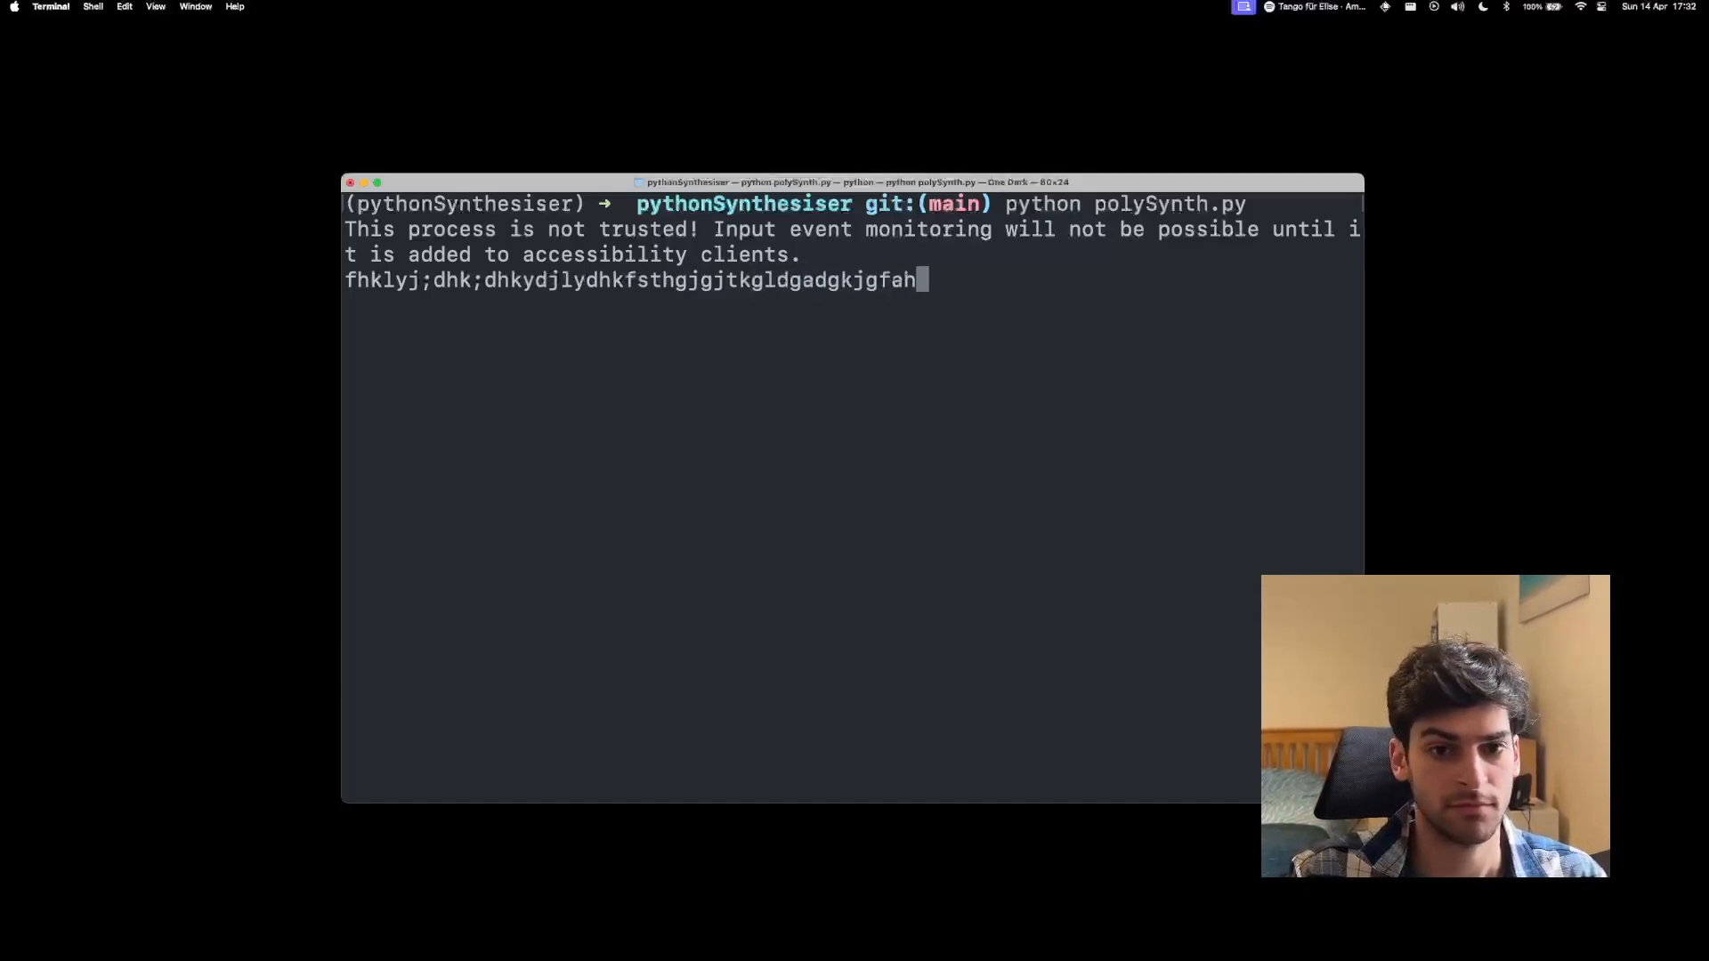
type("jkagdadg")
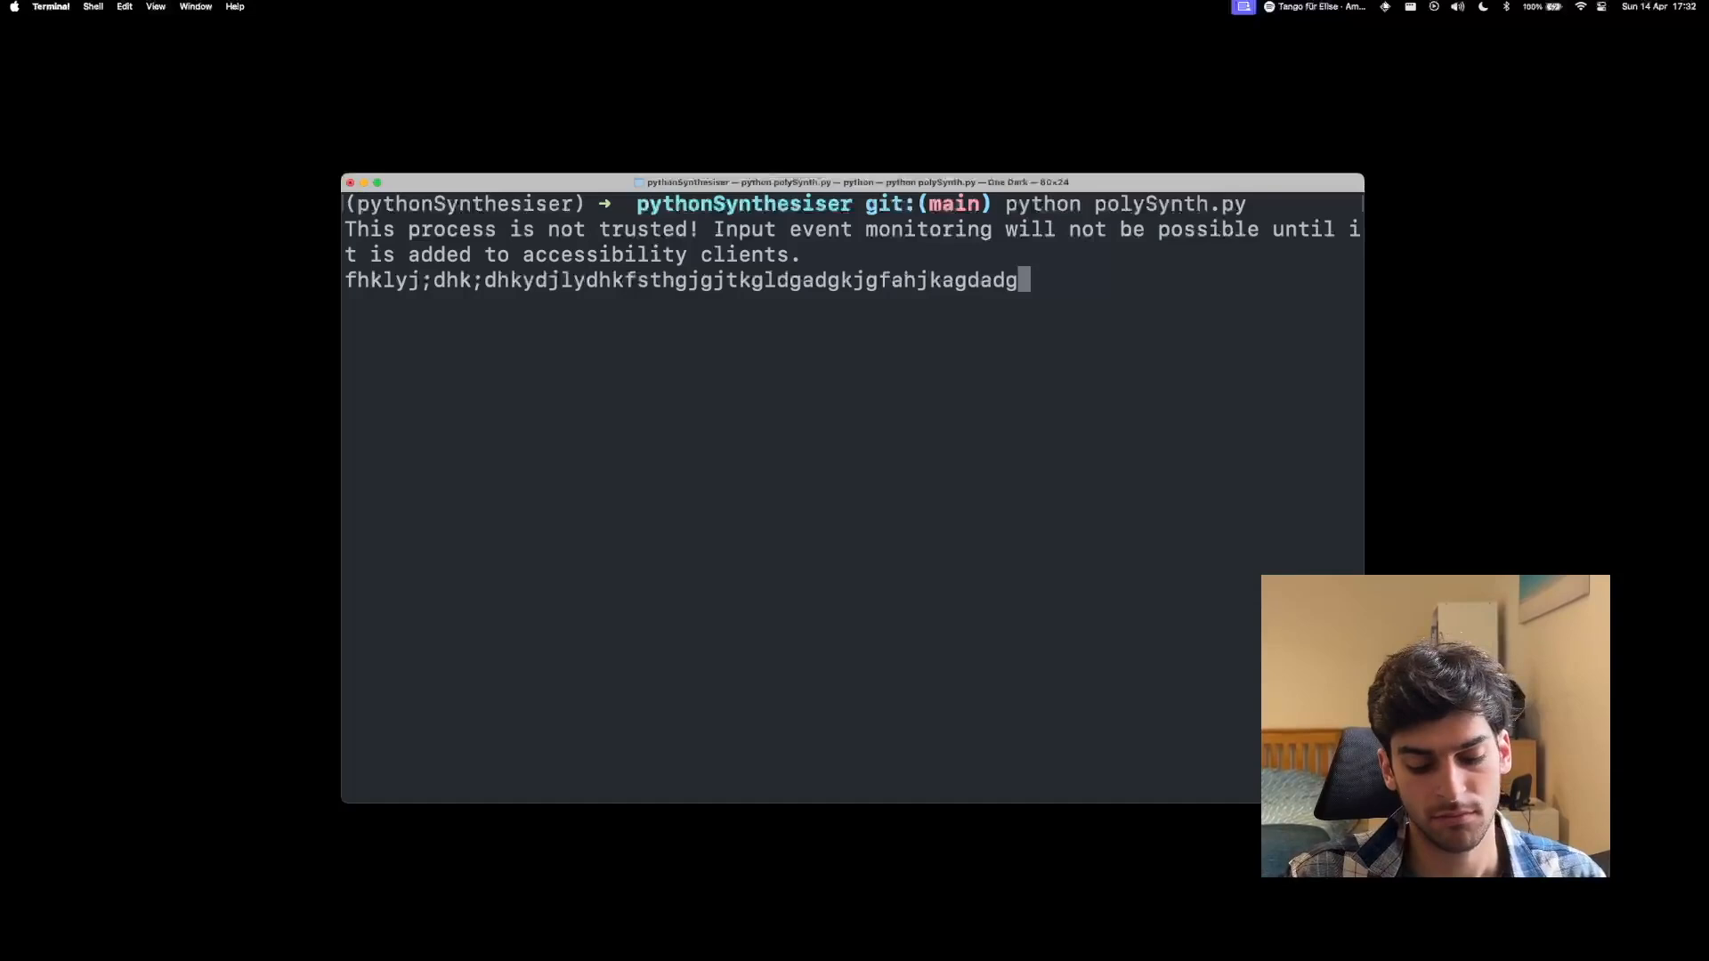
type("fhjkgj;")
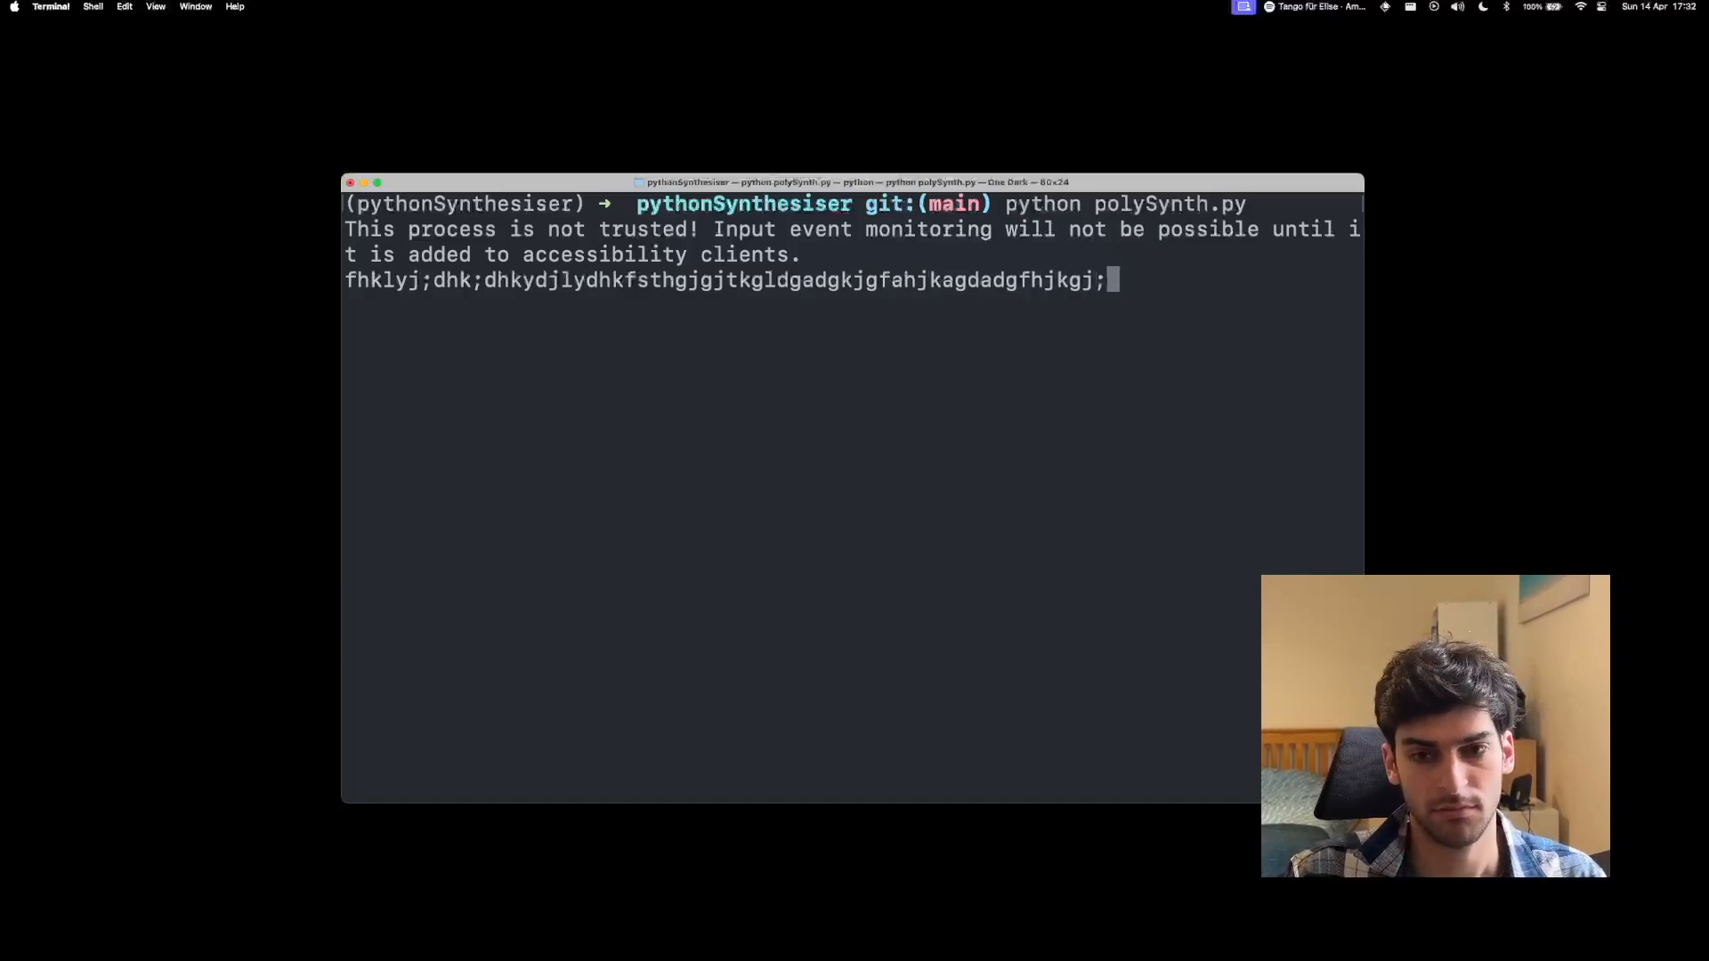
type("ghlgdak")
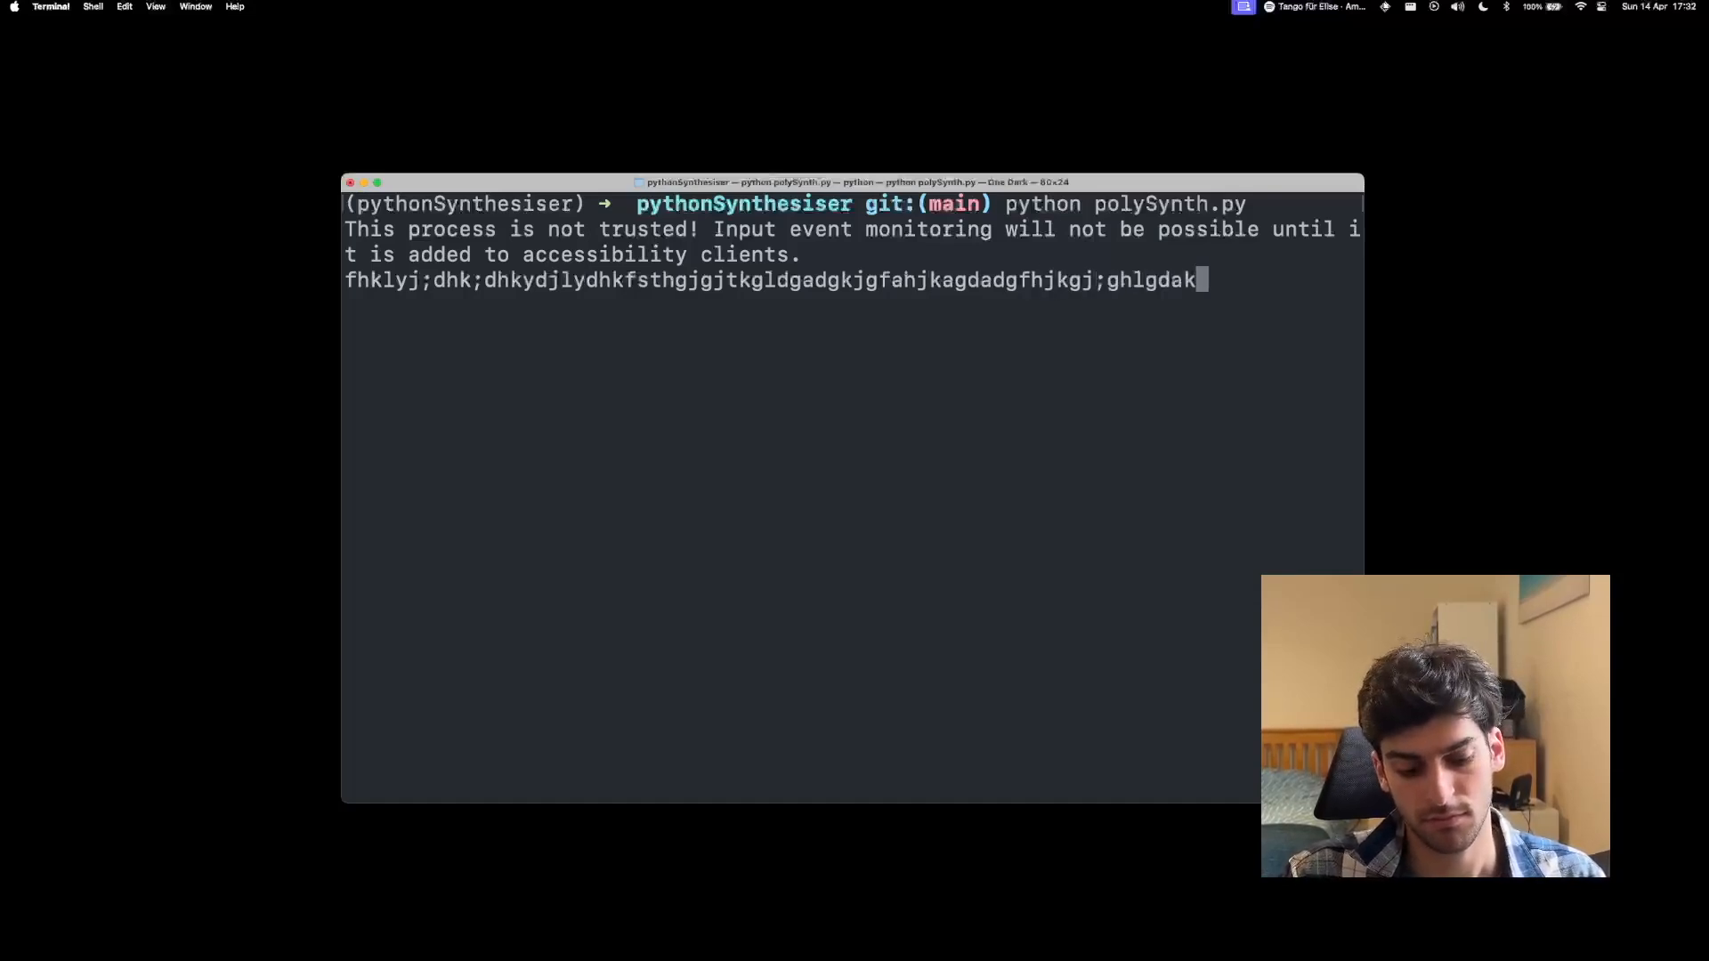
type("fhkdgkteksfk")
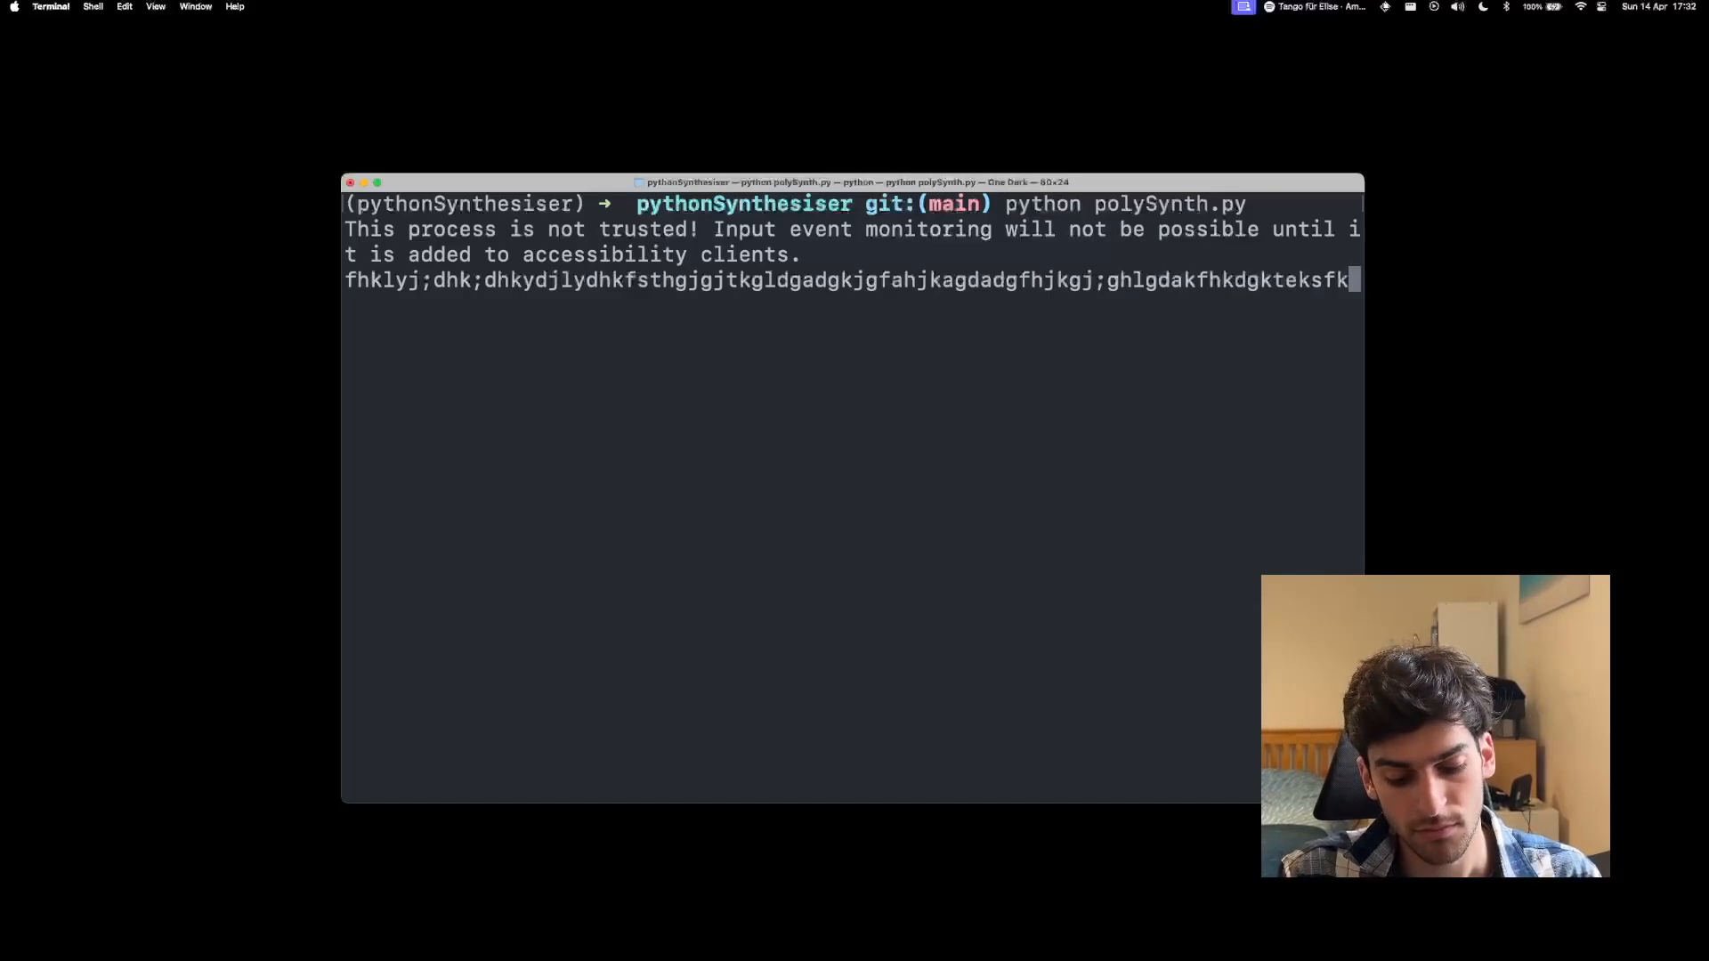